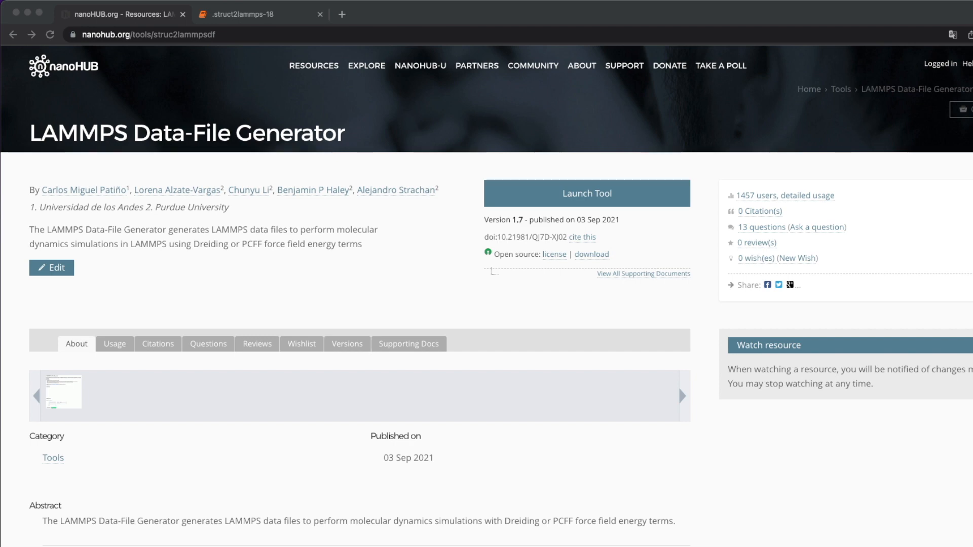
mouse_move(275, 32)
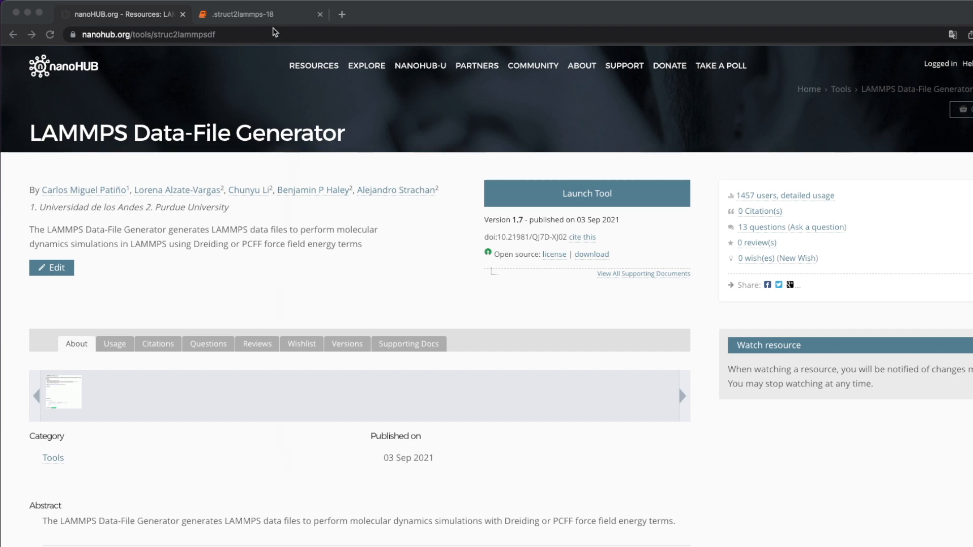
- Upload periodic_molecule.pdb as the structure in the running generator app
click(242, 13)
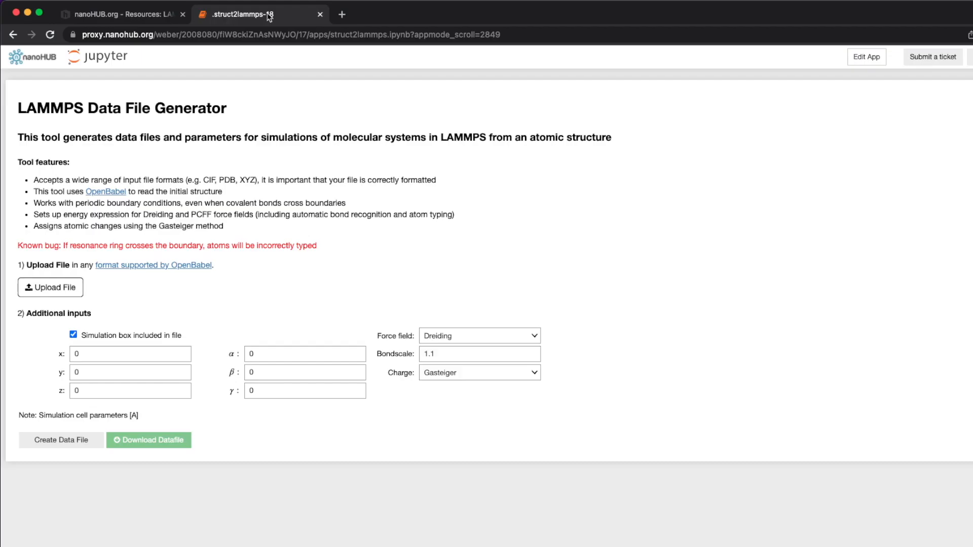
mouse_move(96, 255)
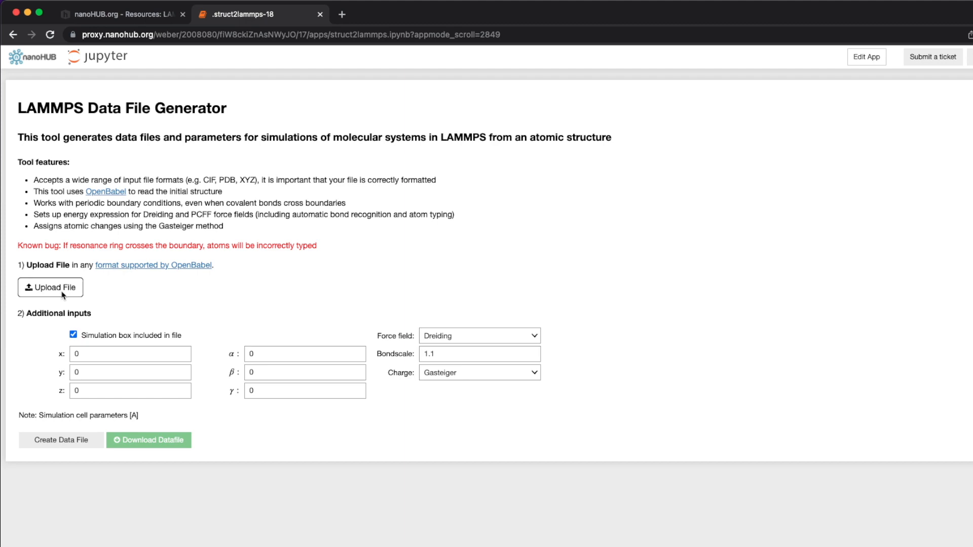
click(50, 286)
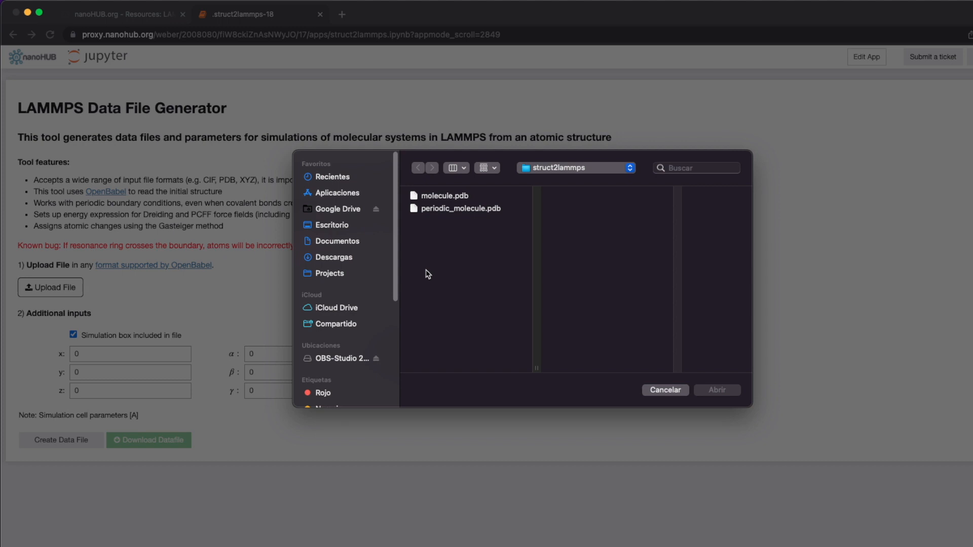
mouse_move(438, 215)
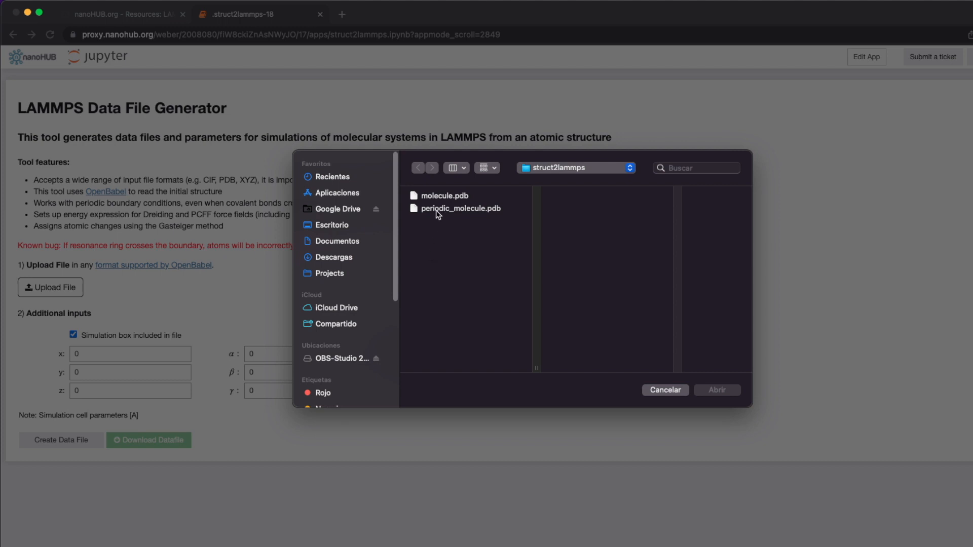
click(462, 208)
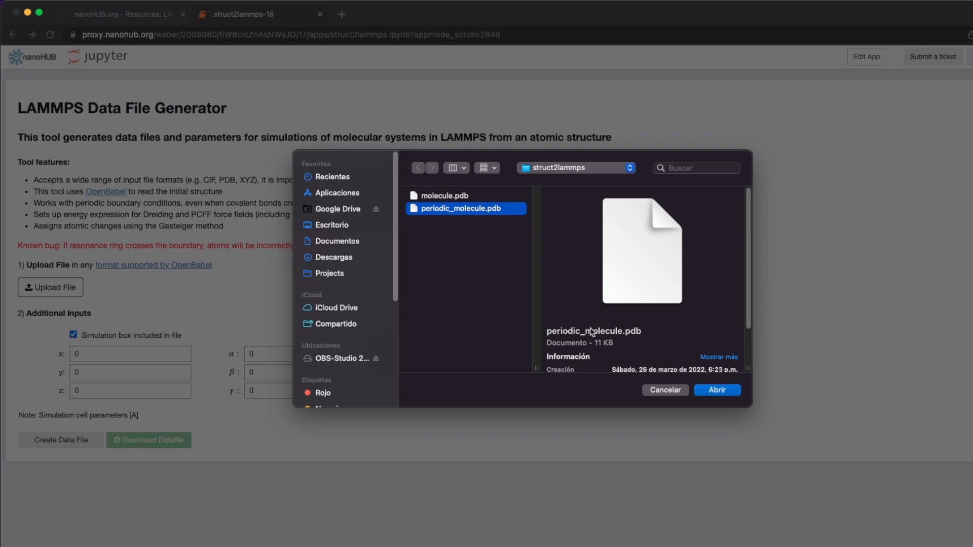
click(717, 389)
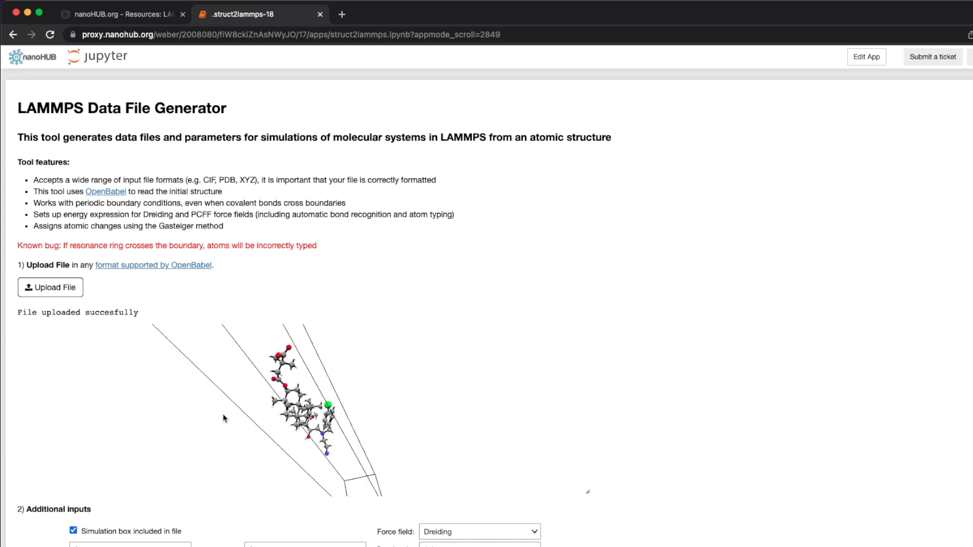
- Scroll down to view the rendered molecule inside its periodic simulation box
scroll(down, 3)
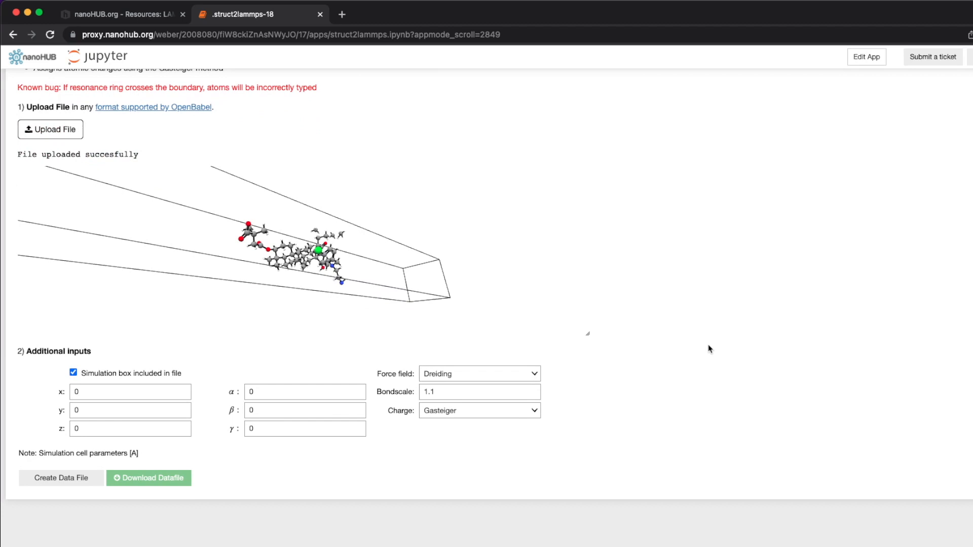
mouse_move(626, 373)
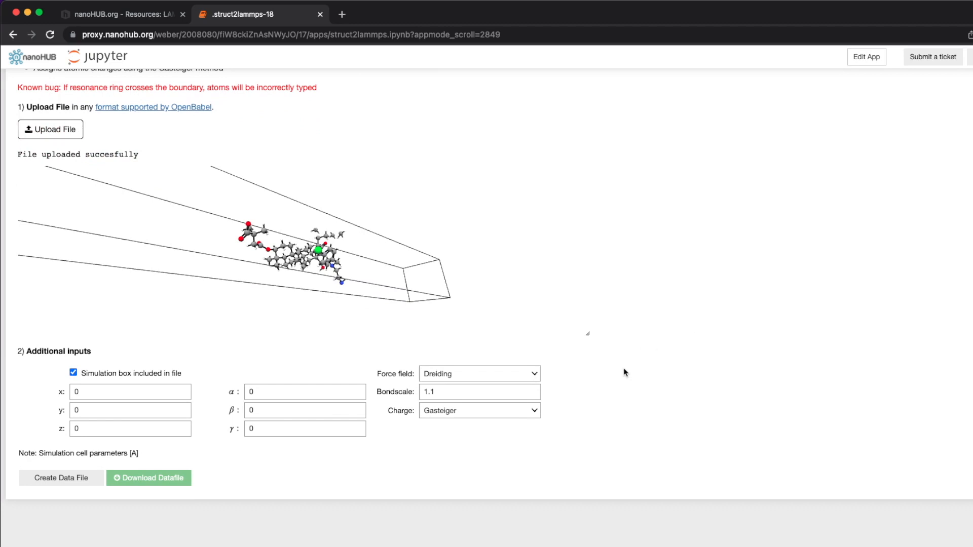
mouse_move(68, 386)
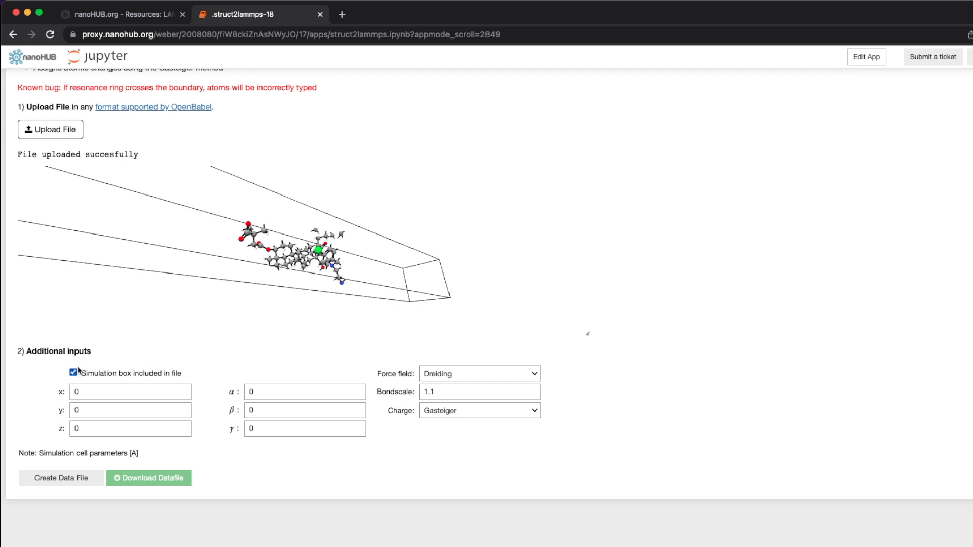
mouse_move(509, 381)
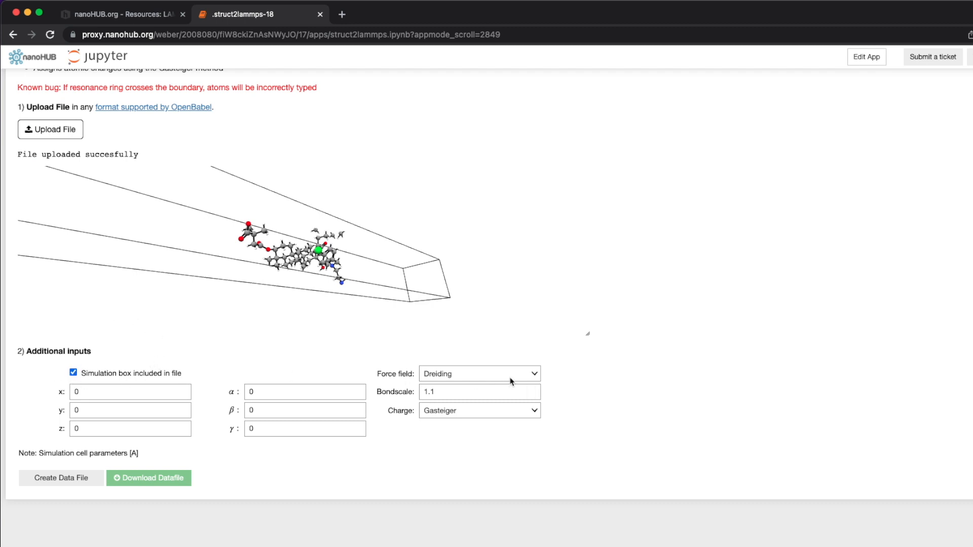
click(478, 374)
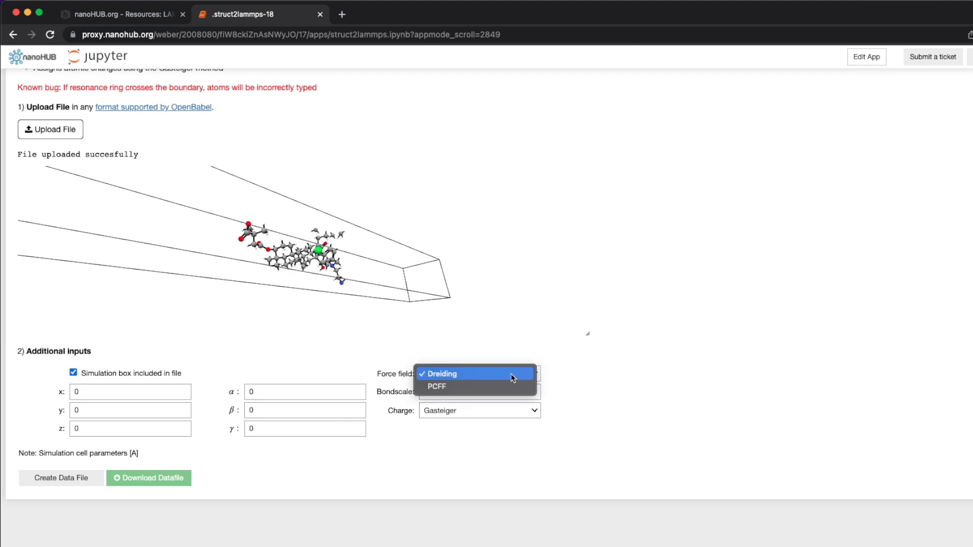
click(441, 374)
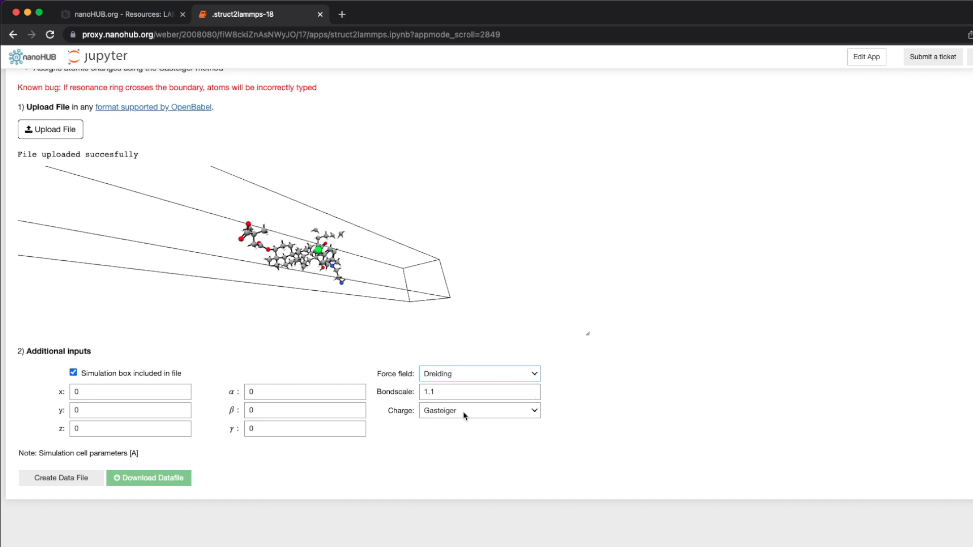
click(479, 410)
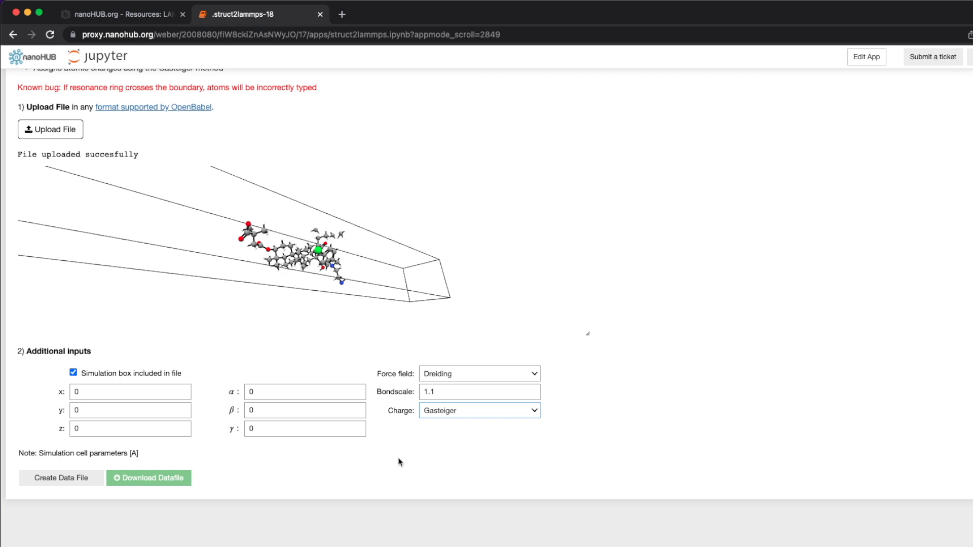
mouse_move(382, 466)
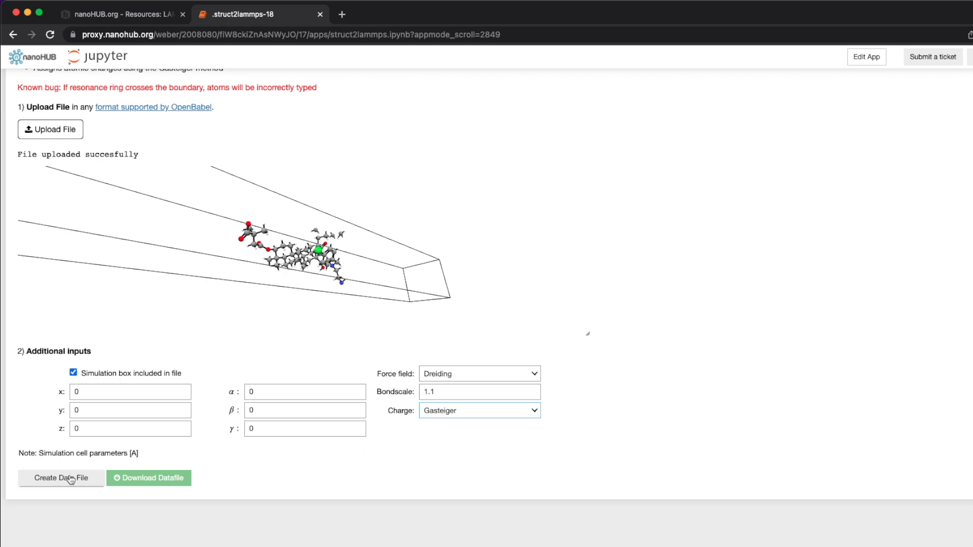
- Create LAMMPSDataFile.data with Dreiding types and download it
click(61, 477)
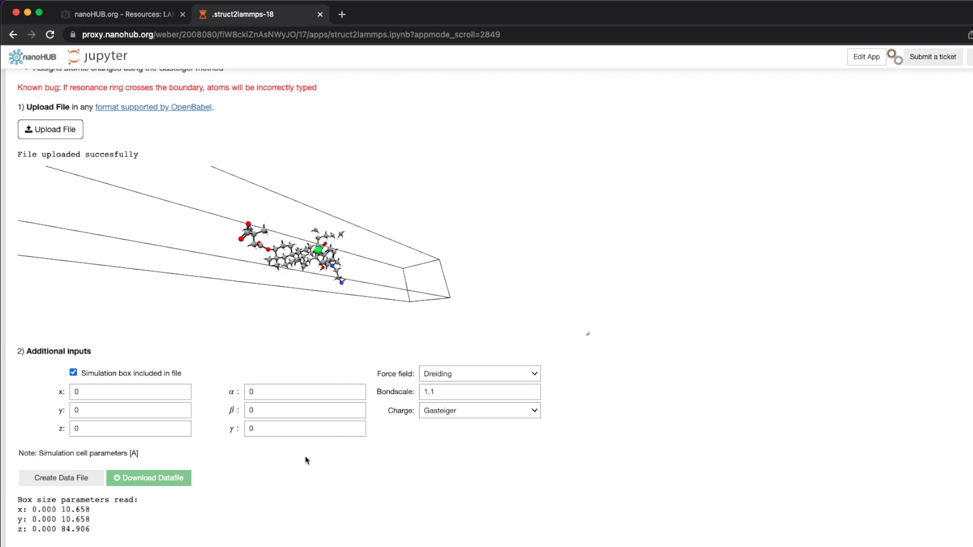
click(61, 478)
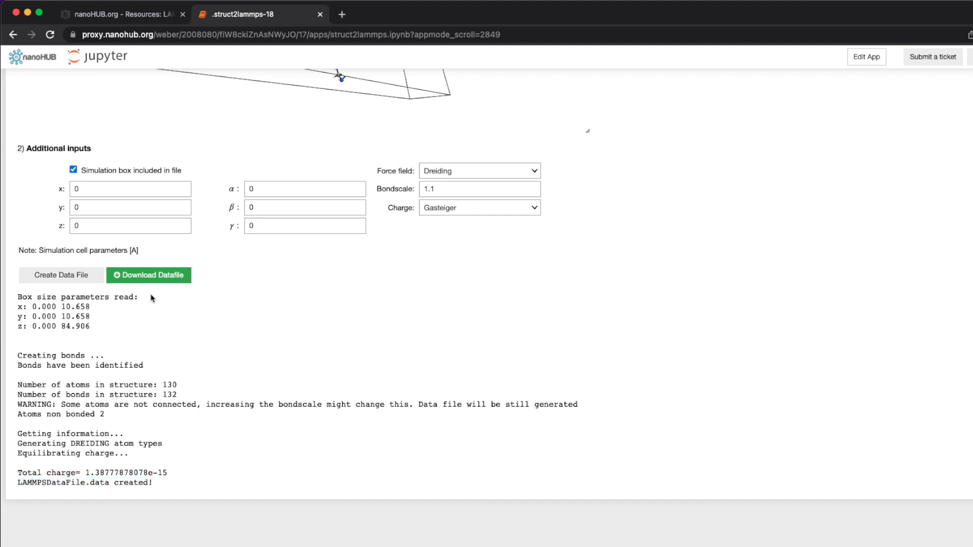
click(148, 275)
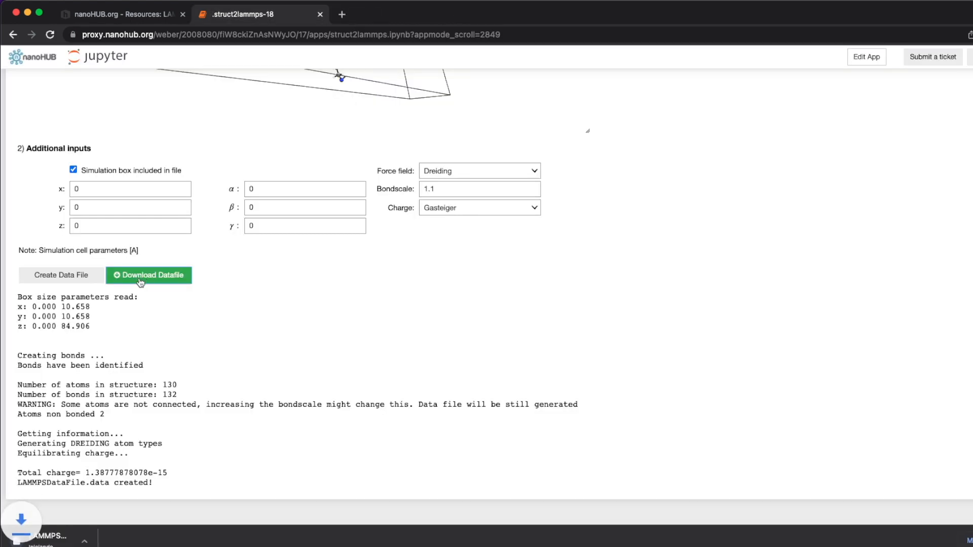
- View LAMMPSDataFile.data in TextEdit showing 130 atoms, 132 bonds and 254 angles
click(148, 275)
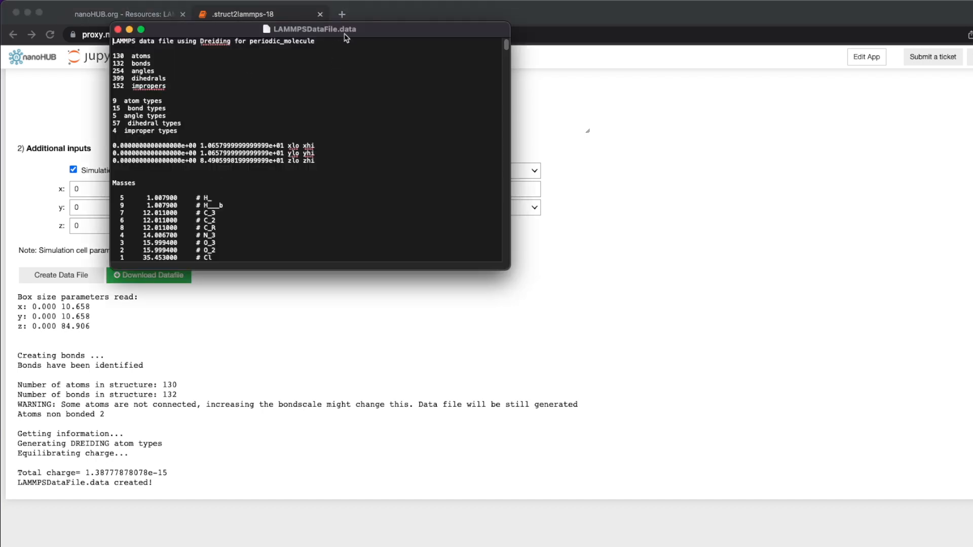
drag(310, 29, 500, 115)
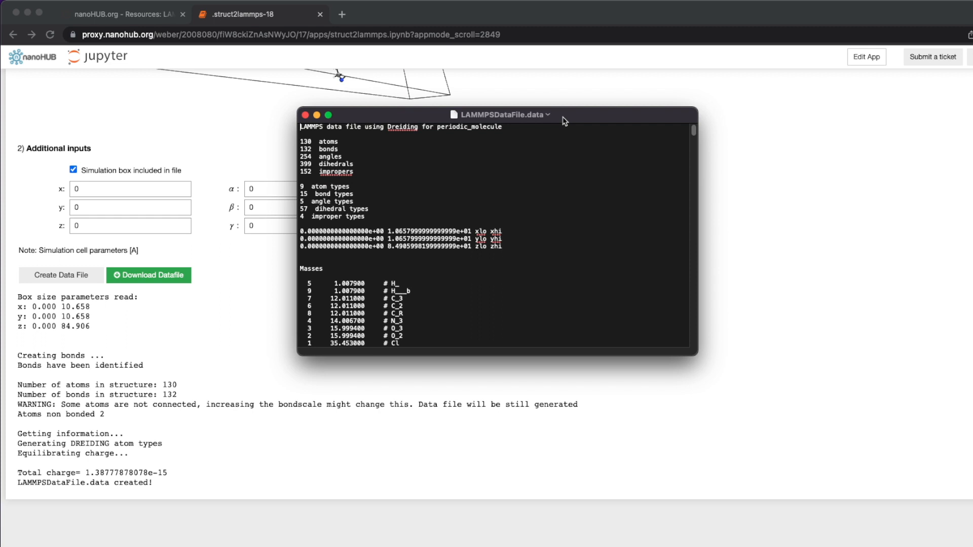
mouse_move(341, 121)
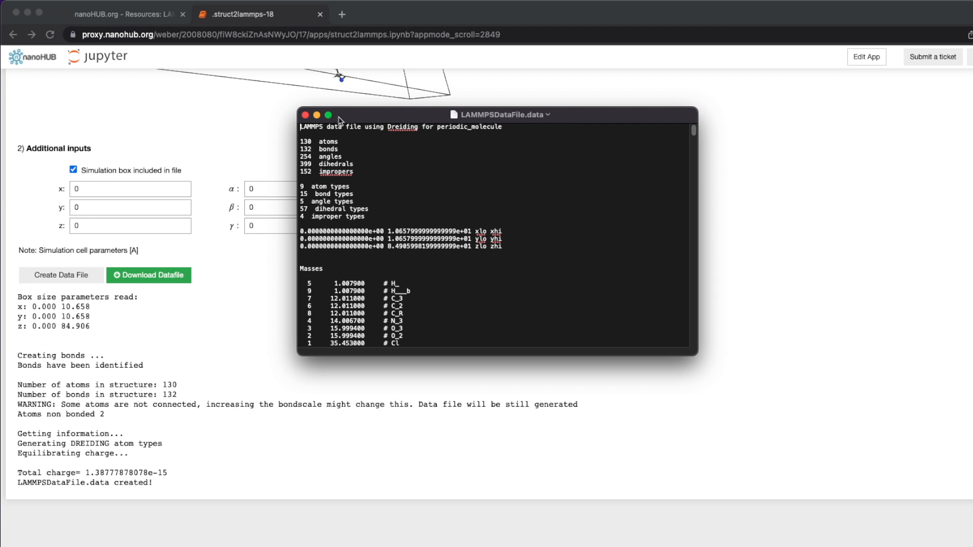